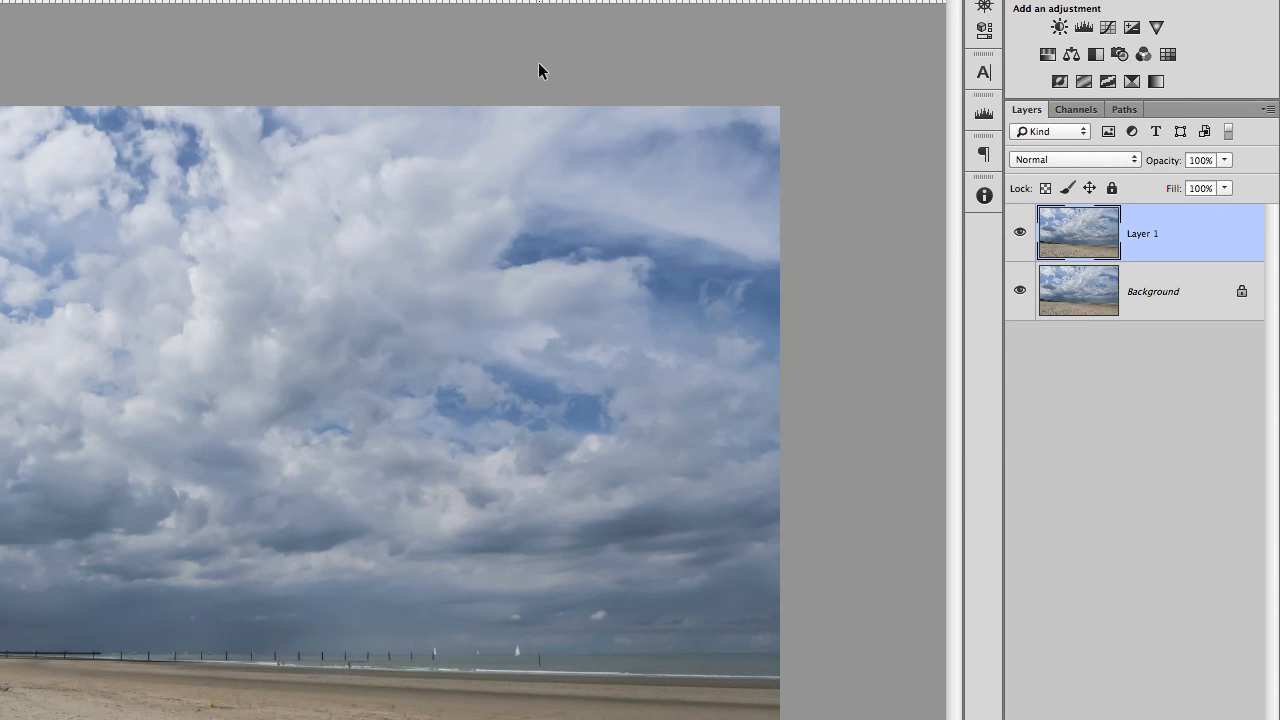
Step: Show the Channels panel, isolate the Red channel and select all of it
{"action": "left_click", "coordinate": [1076, 108]}
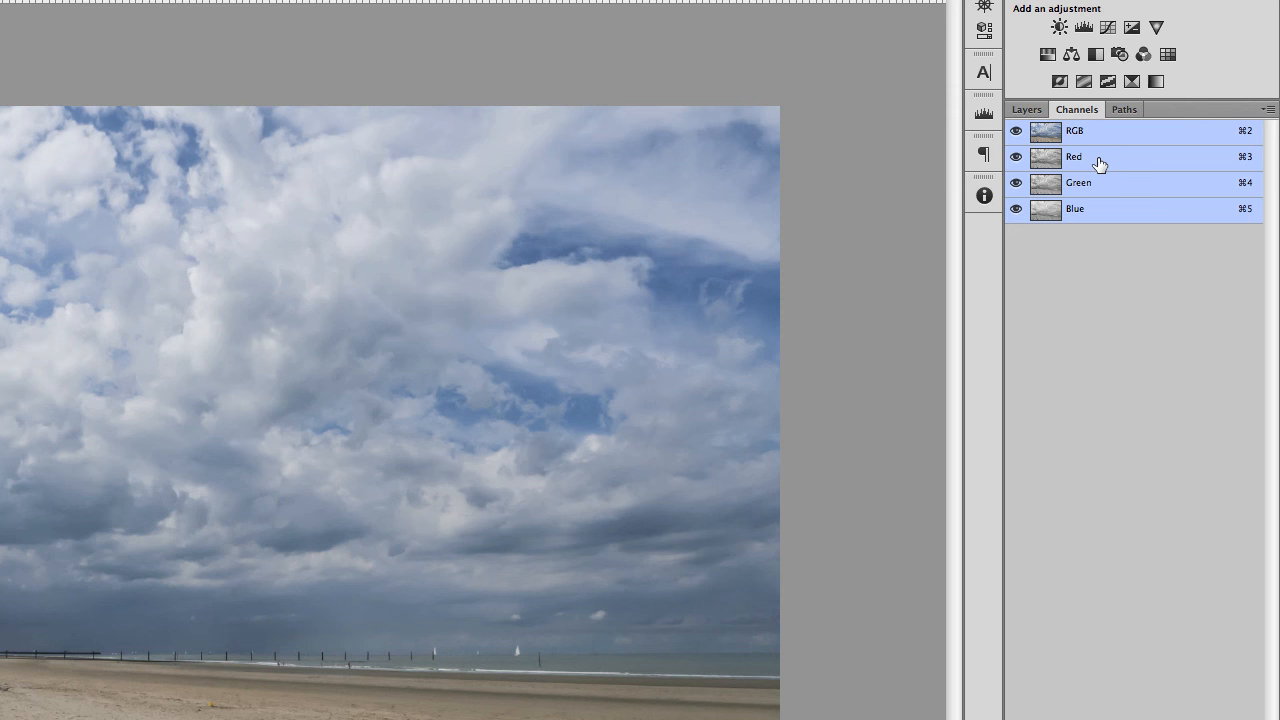
{"action": "left_click", "coordinate": [1104, 156]}
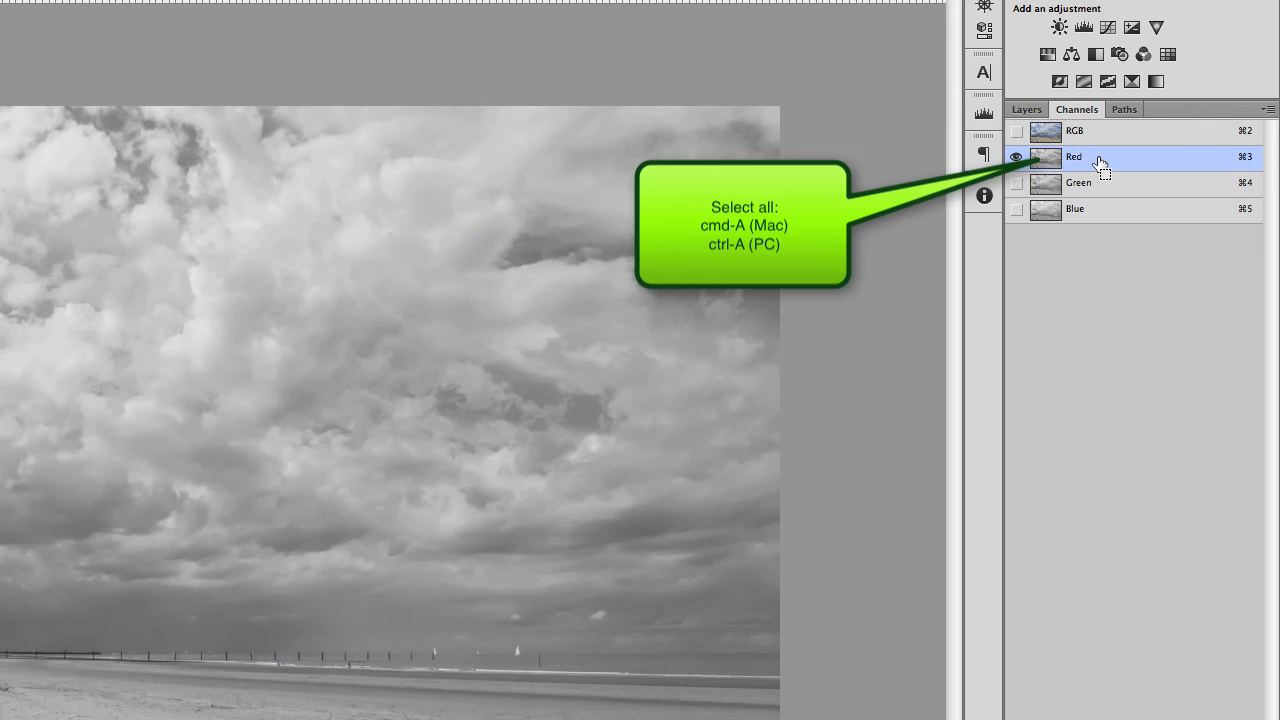
{"action": "key", "text": "cmd+a"}
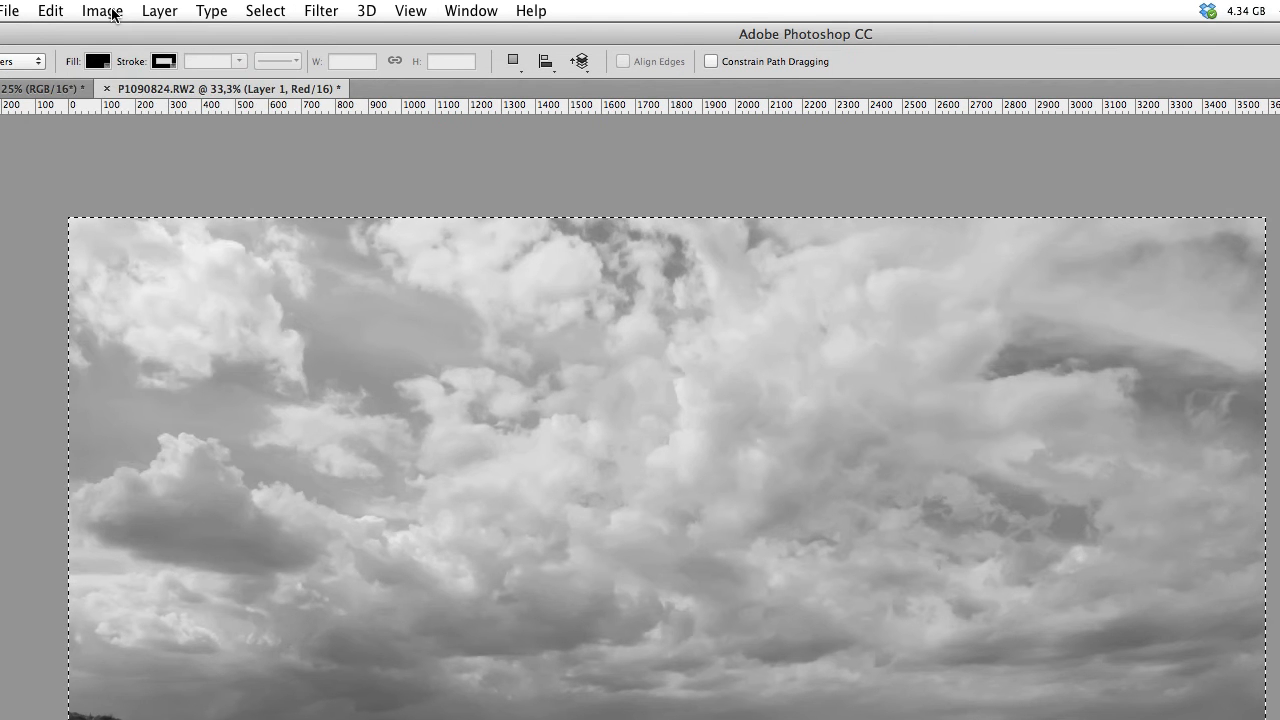
Step: Convert to Lab Color without flattening and target Layer 1's Lightness channel for the paste
{"action": "left_click", "coordinate": [102, 12]}
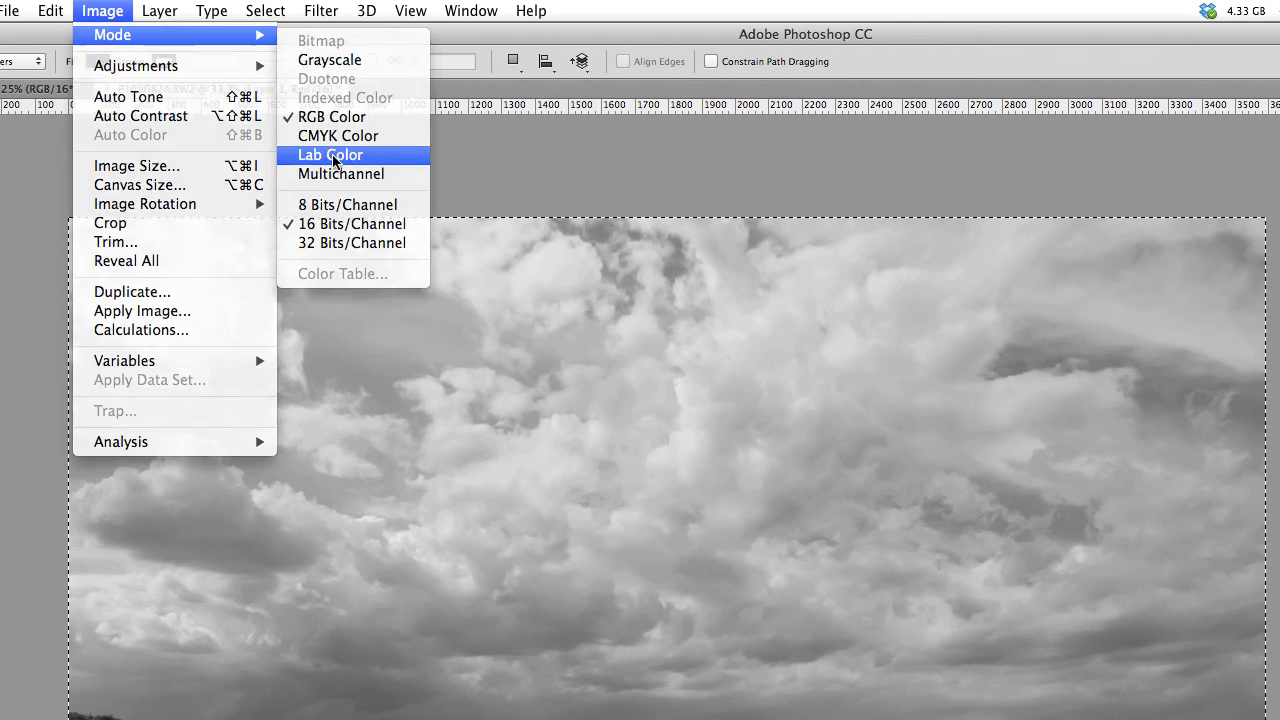
{"action": "left_click", "coordinate": [330, 154]}
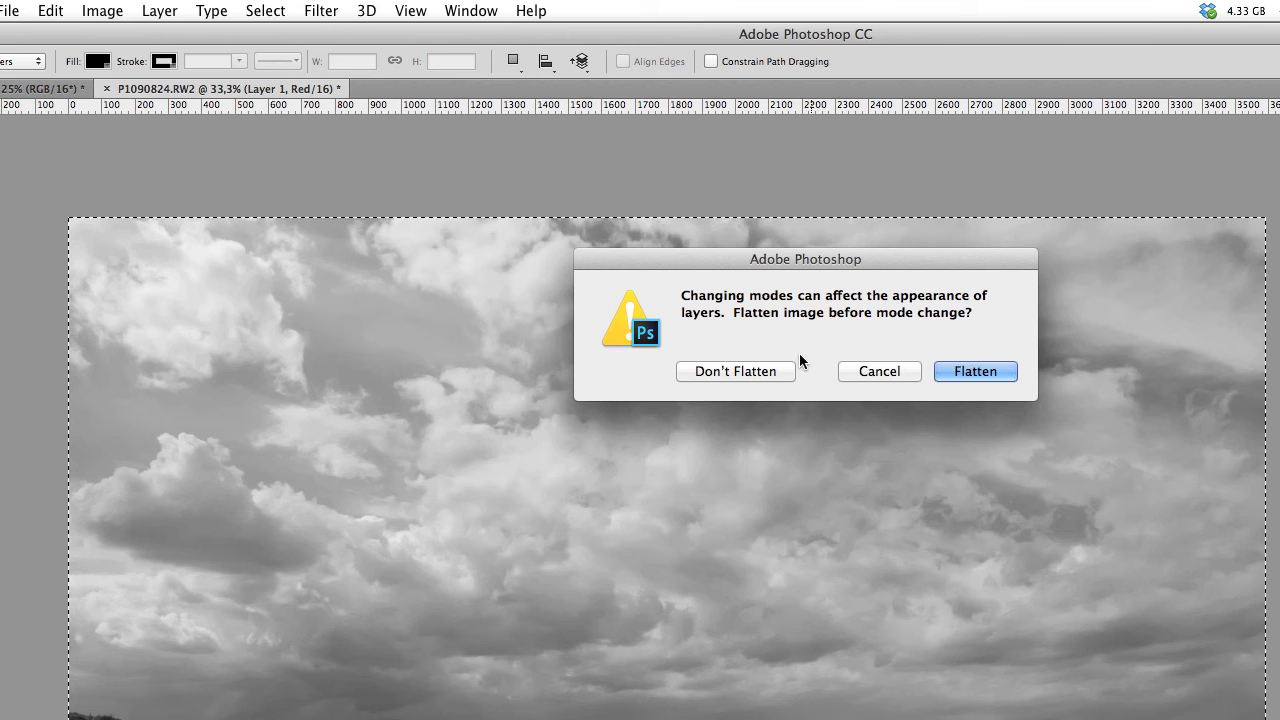
{"action": "left_click", "coordinate": [976, 370]}
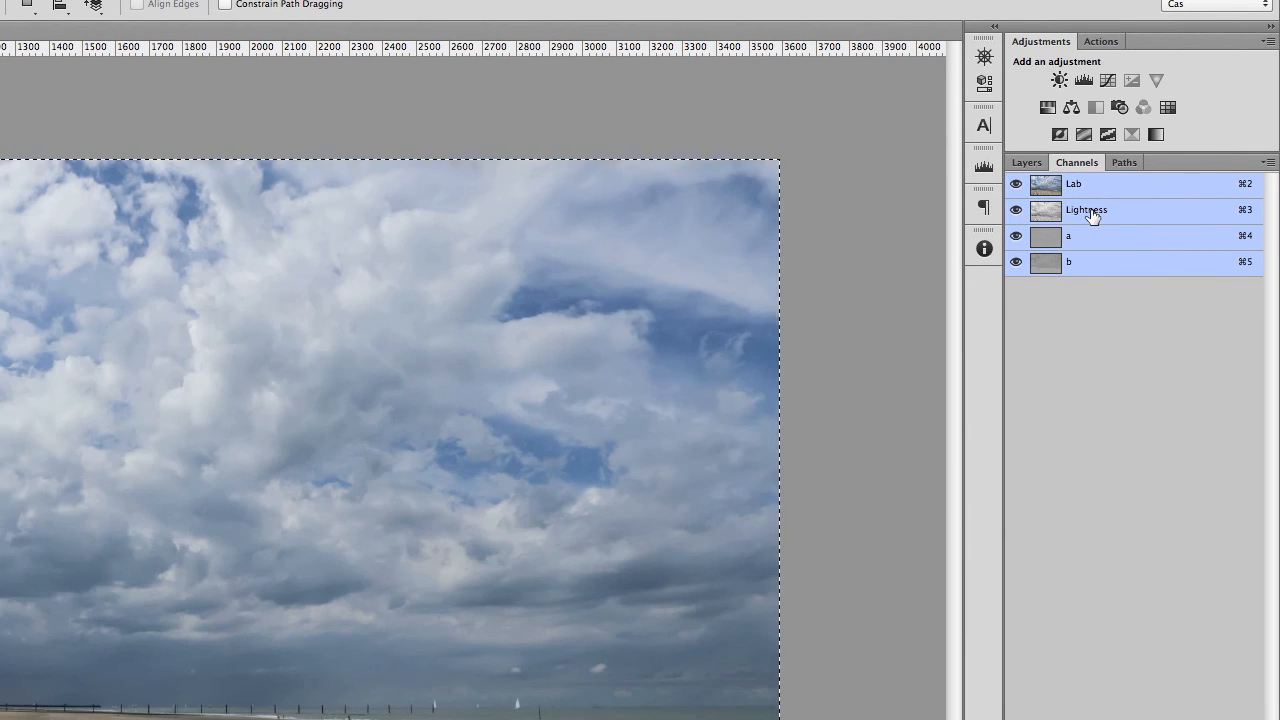
{"action": "left_click", "coordinate": [1088, 210]}
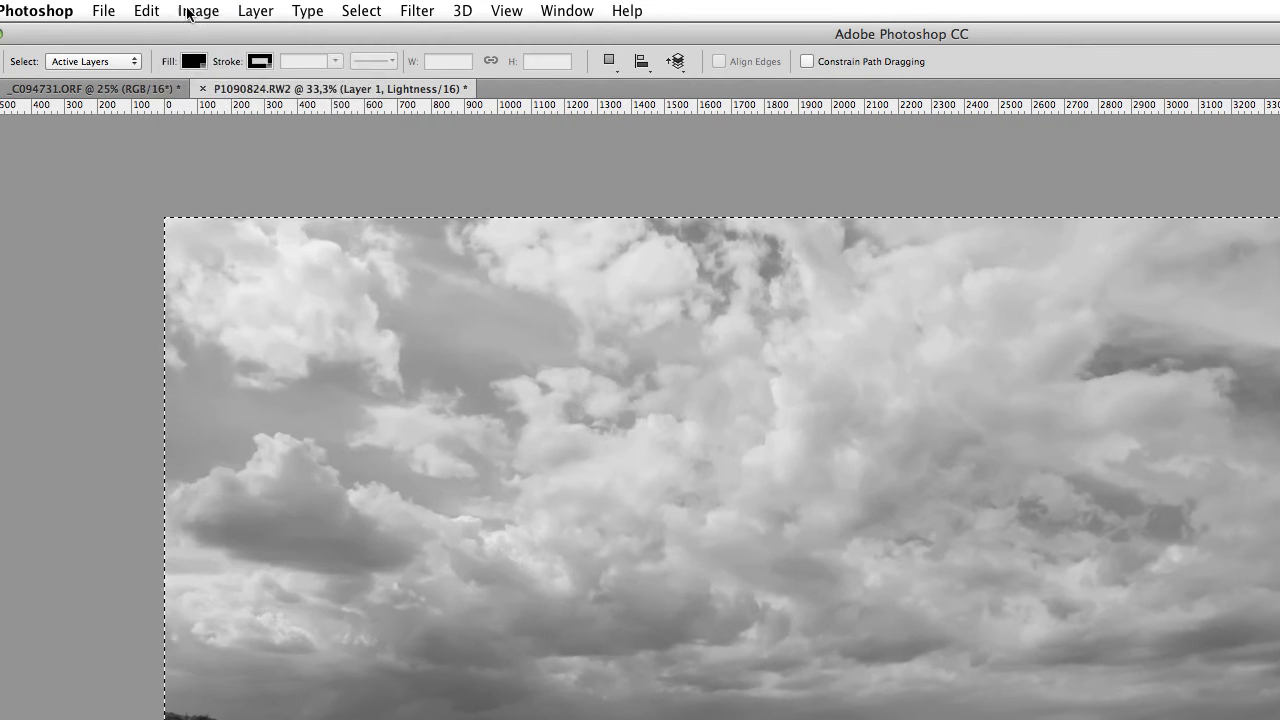
Step: Convert the image back to RGB Color, choosing Don't Flatten to keep the layers
{"action": "left_click", "coordinate": [196, 10]}
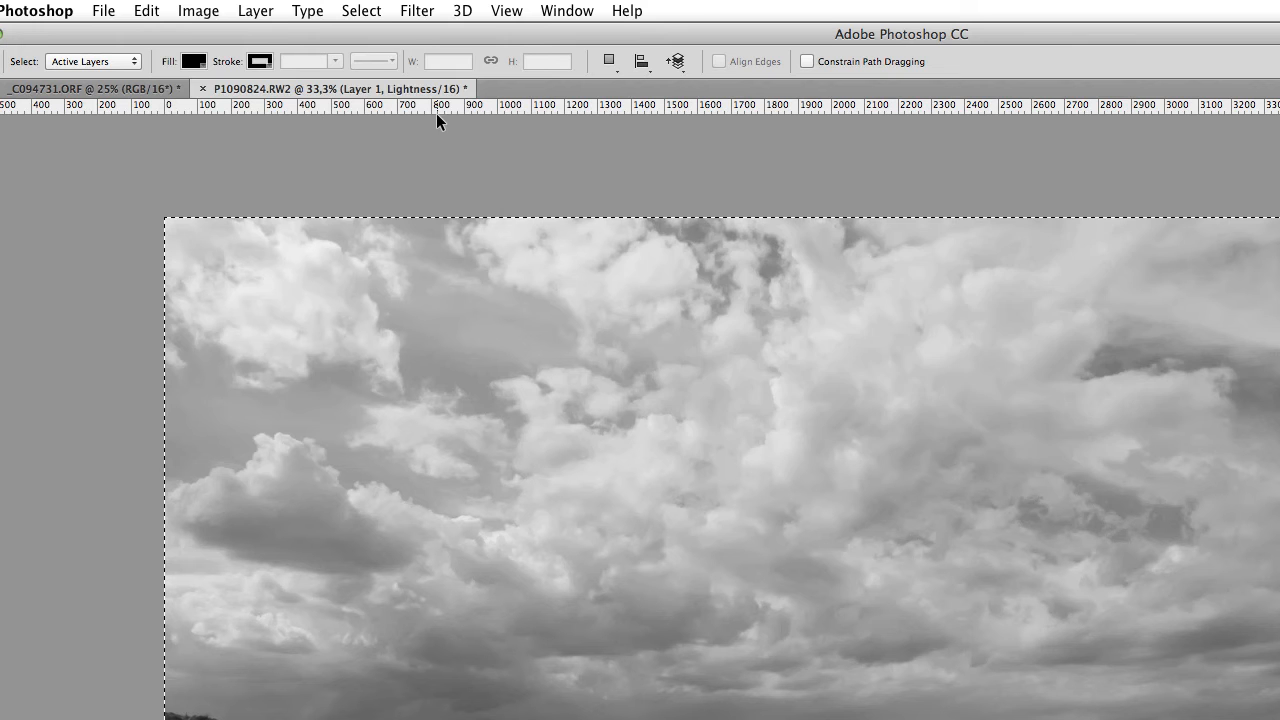
{"action": "left_click", "coordinate": [196, 12]}
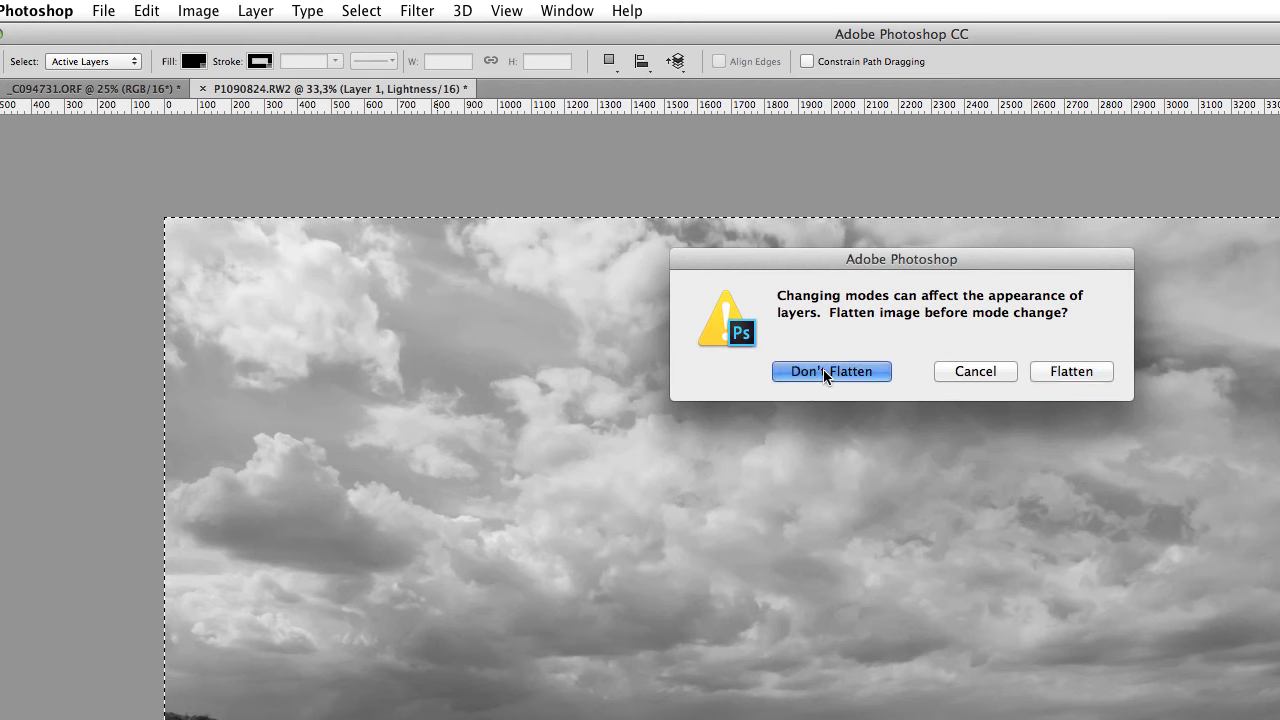
{"action": "left_click", "coordinate": [832, 370]}
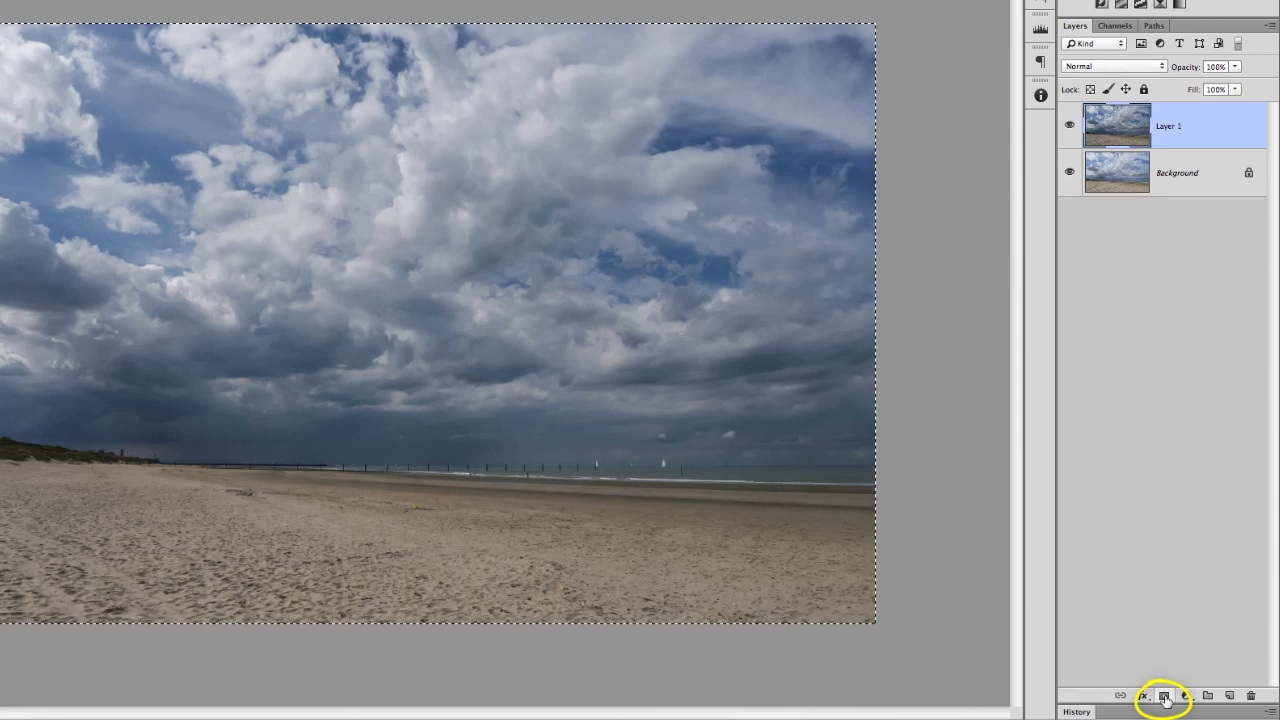
Step: Add a layer mask to Layer 1 and head to the Image menu for Apply Image
{"action": "left_click", "coordinate": [1168, 694]}
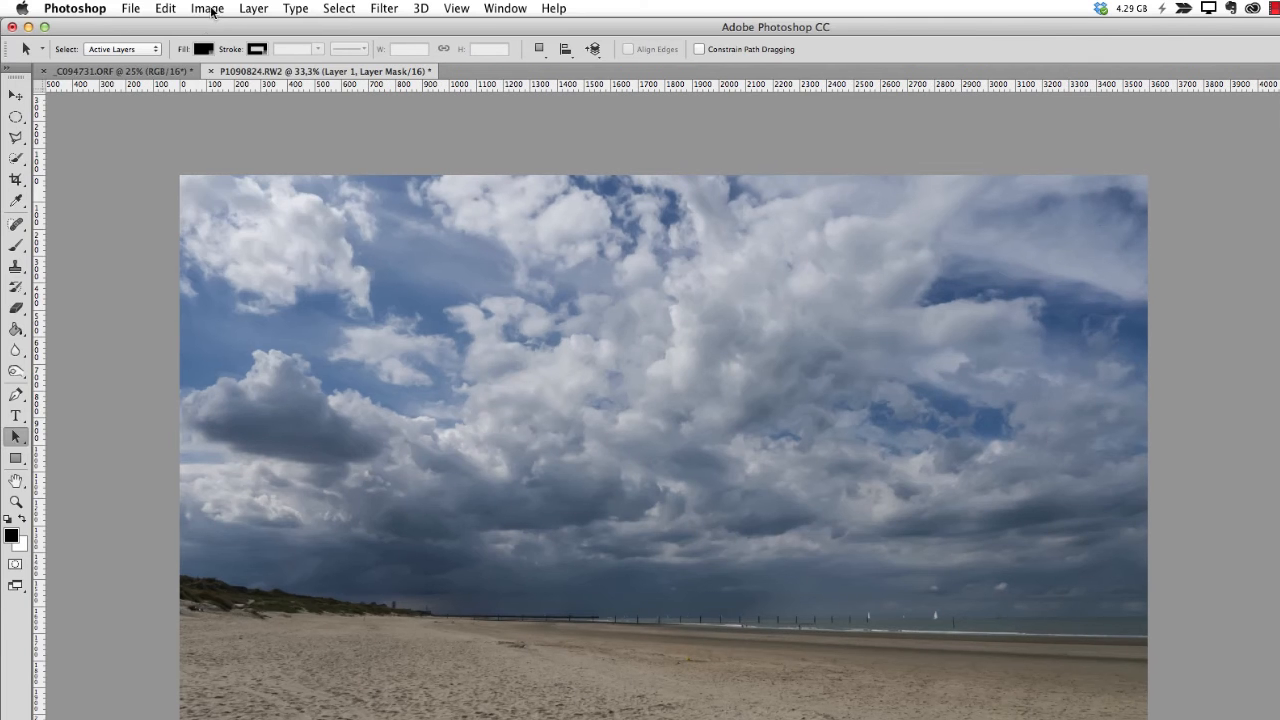
{"action": "left_click", "coordinate": [204, 8]}
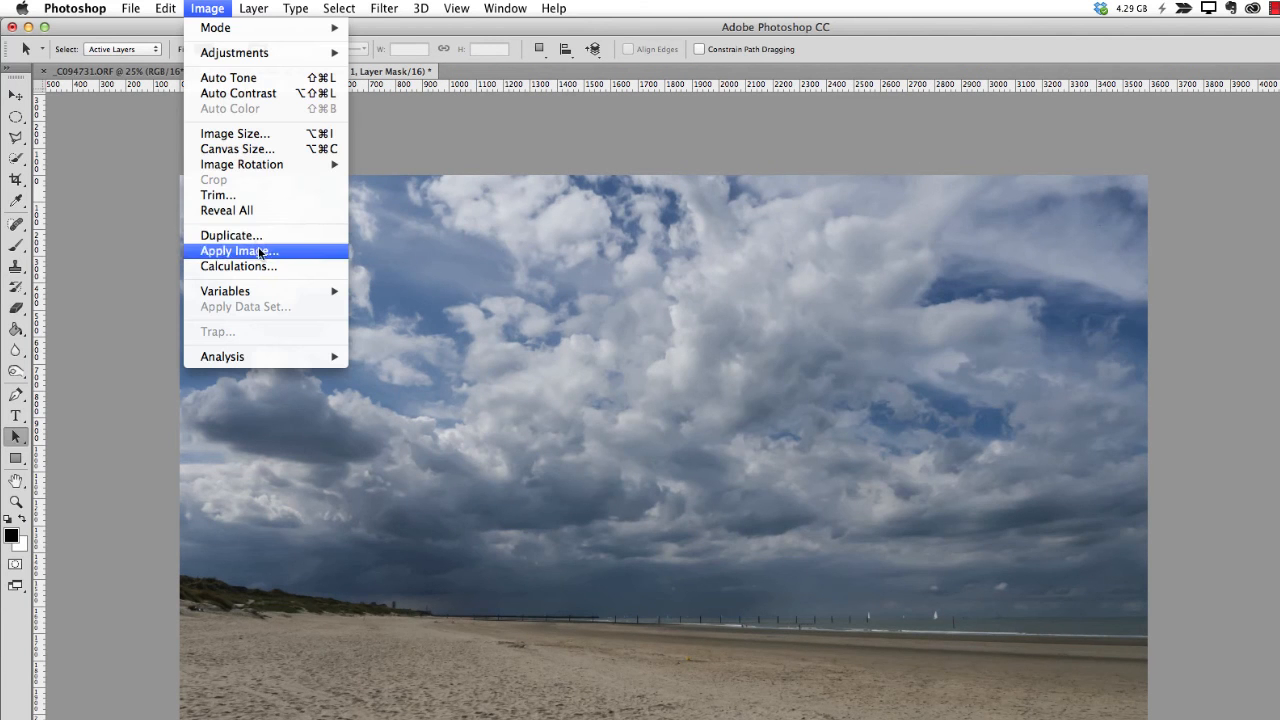
Step: Apply Image to the mask: Background layer, Red channel, inverted, Multiply blending
{"action": "left_click", "coordinate": [238, 250]}
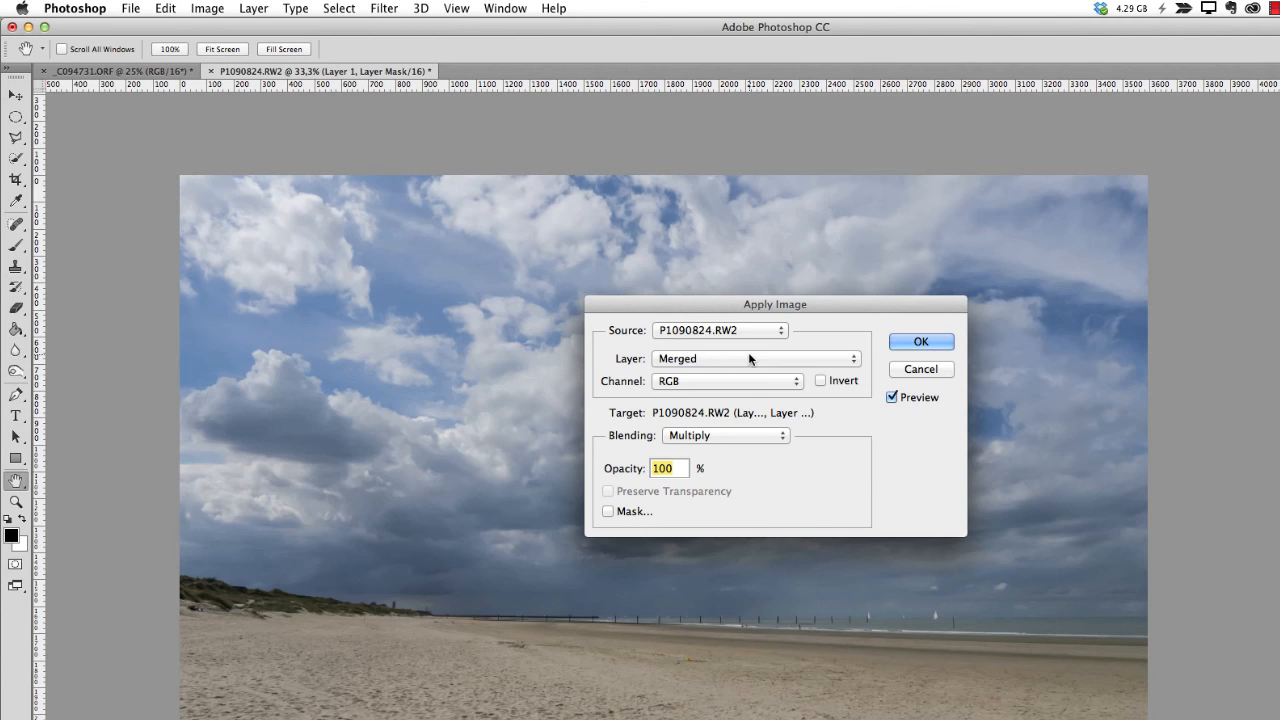
{"action": "left_click", "coordinate": [756, 358]}
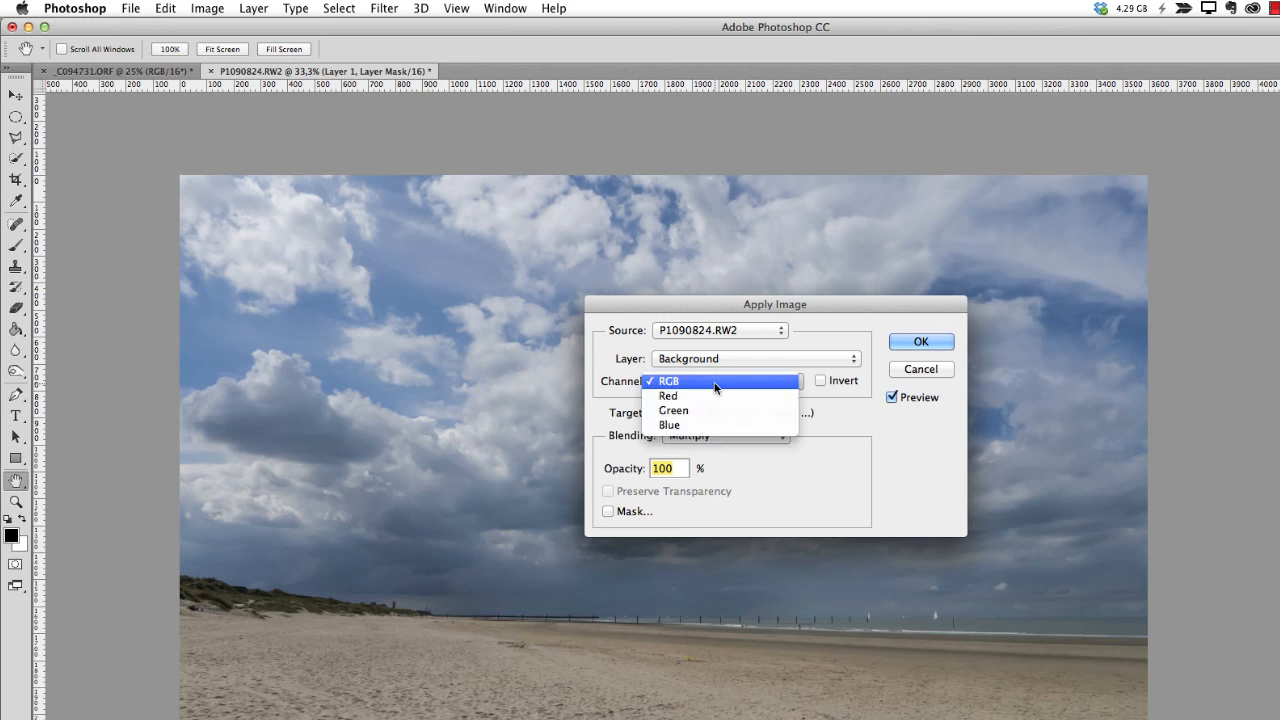
{"action": "left_click", "coordinate": [668, 396]}
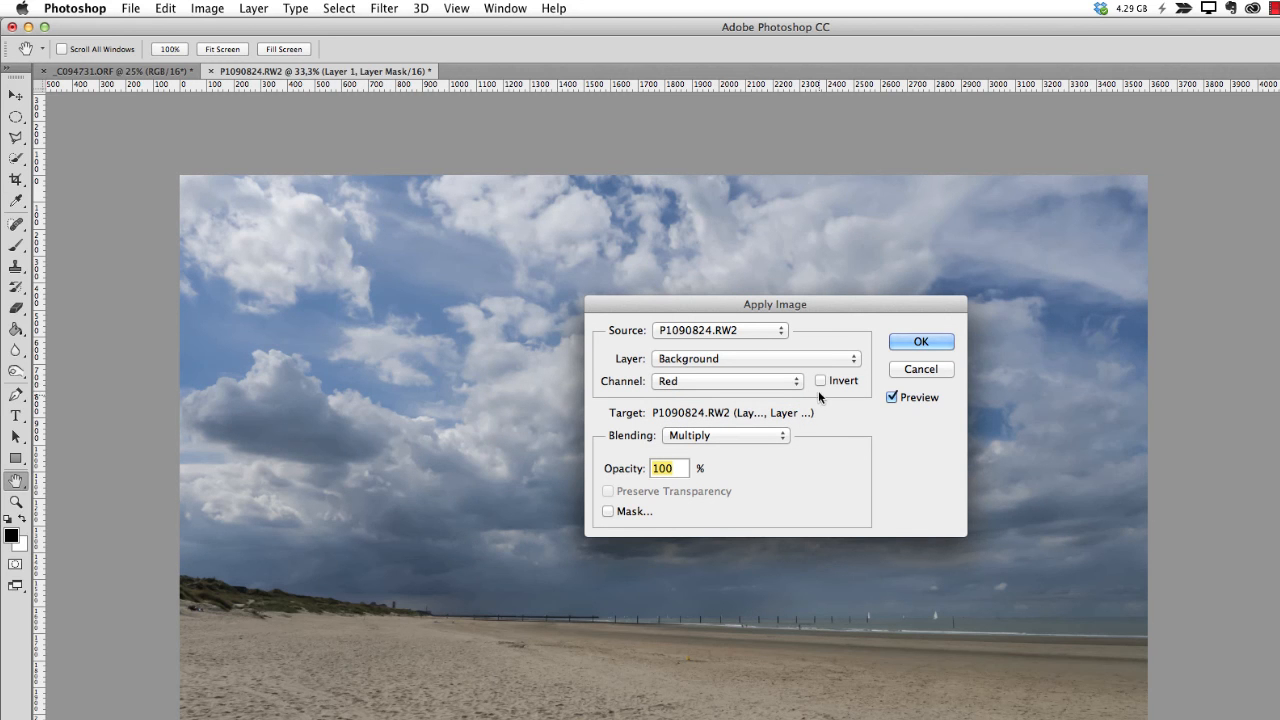
{"action": "left_click", "coordinate": [820, 380]}
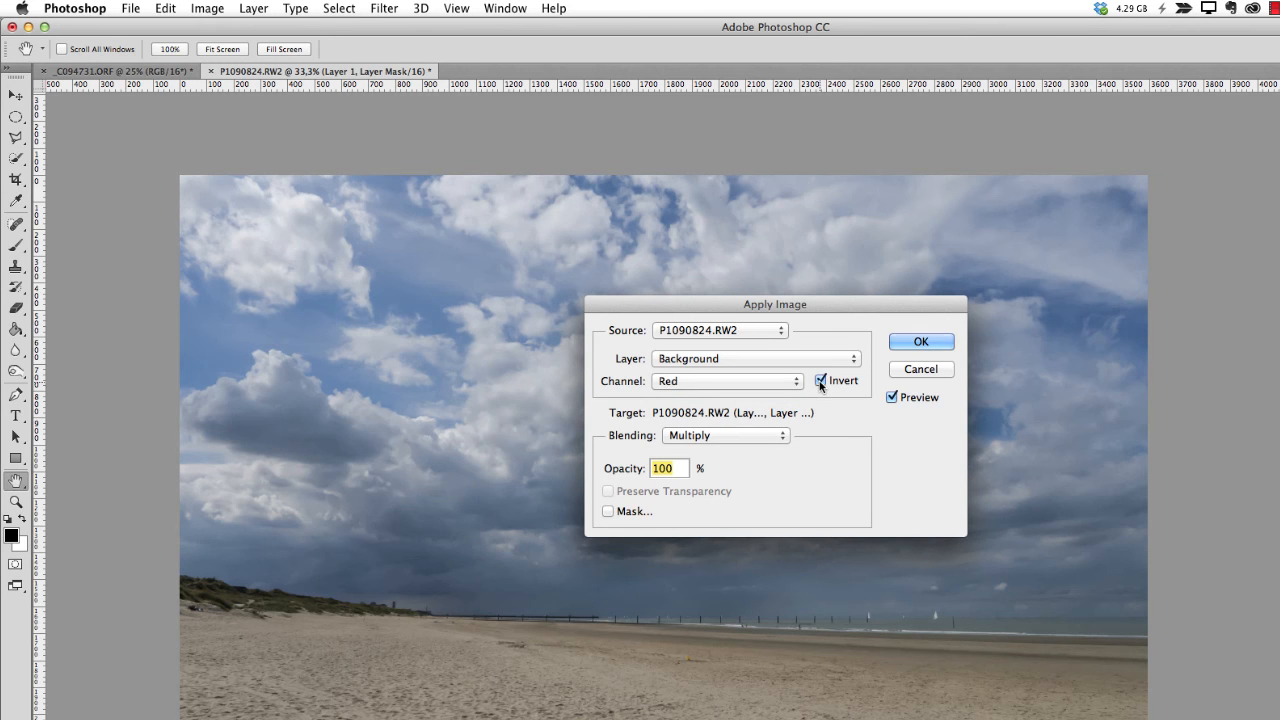
{"action": "left_click", "coordinate": [724, 436]}
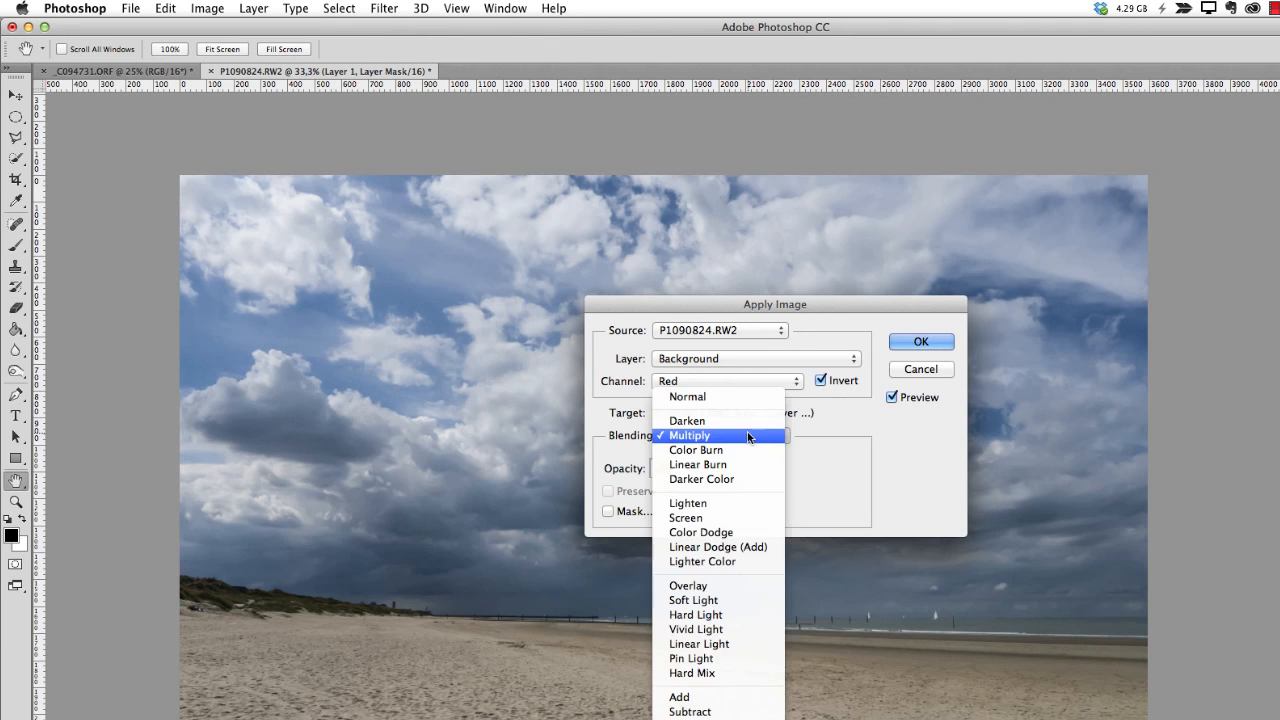
{"action": "left_click", "coordinate": [716, 436]}
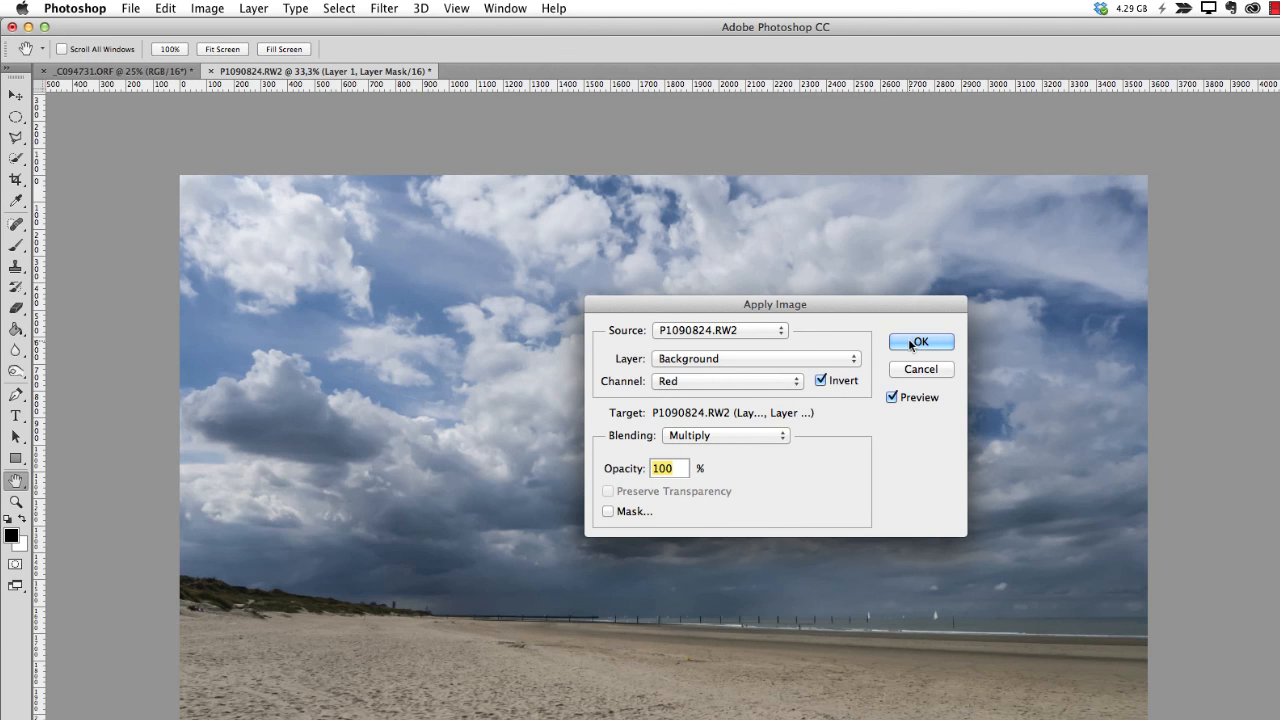
{"action": "mouse_move", "coordinate": [908, 348]}
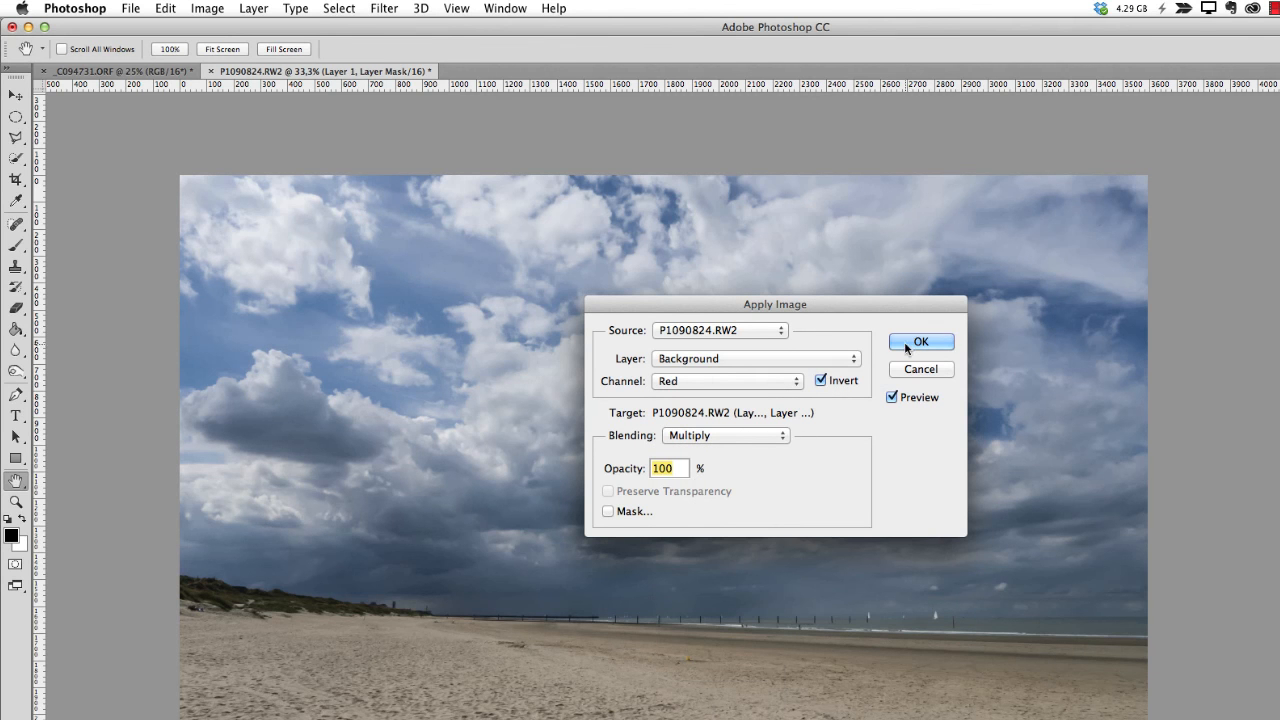
{"action": "left_click", "coordinate": [920, 342]}
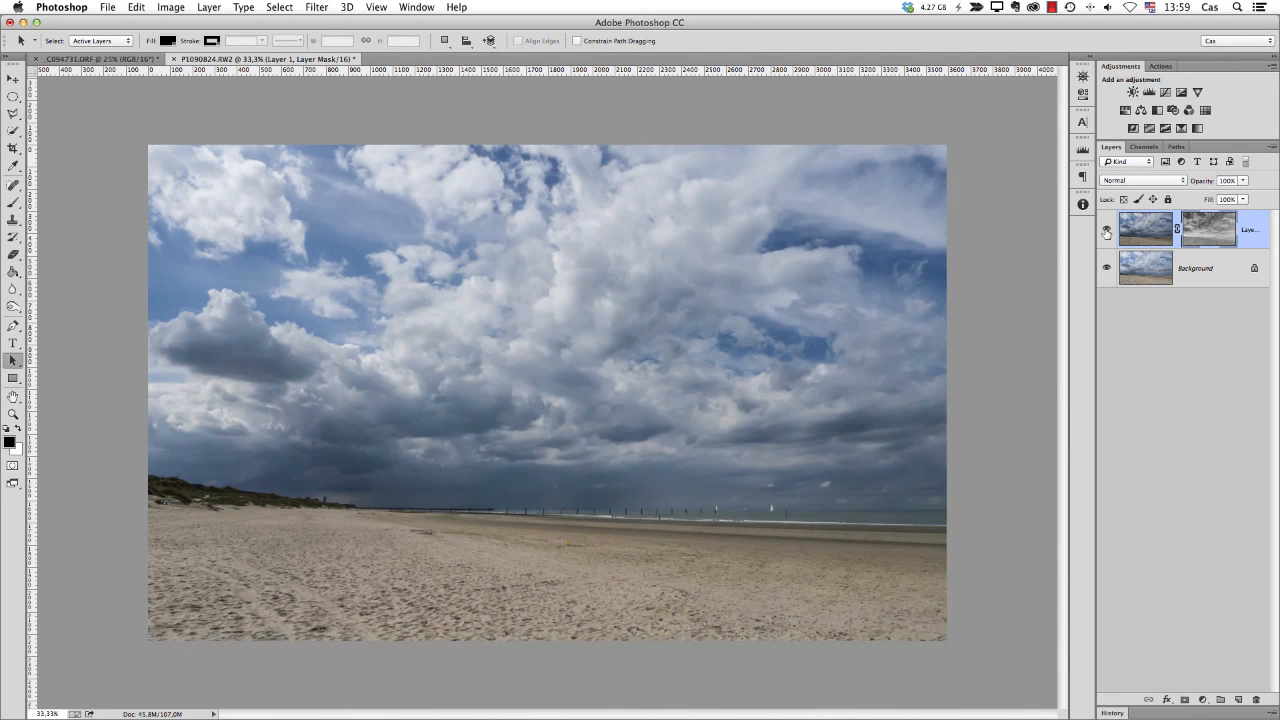
{"action": "left_click", "coordinate": [1106, 230]}
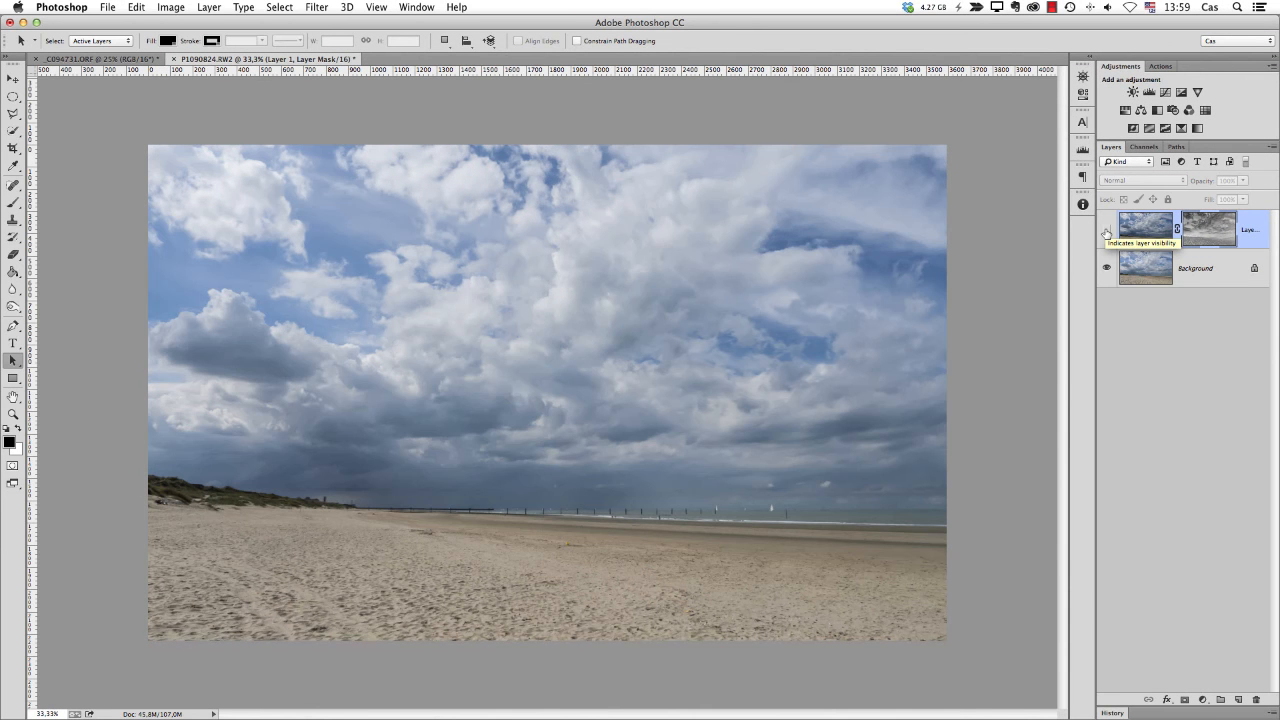
{"action": "left_click", "coordinate": [1106, 230]}
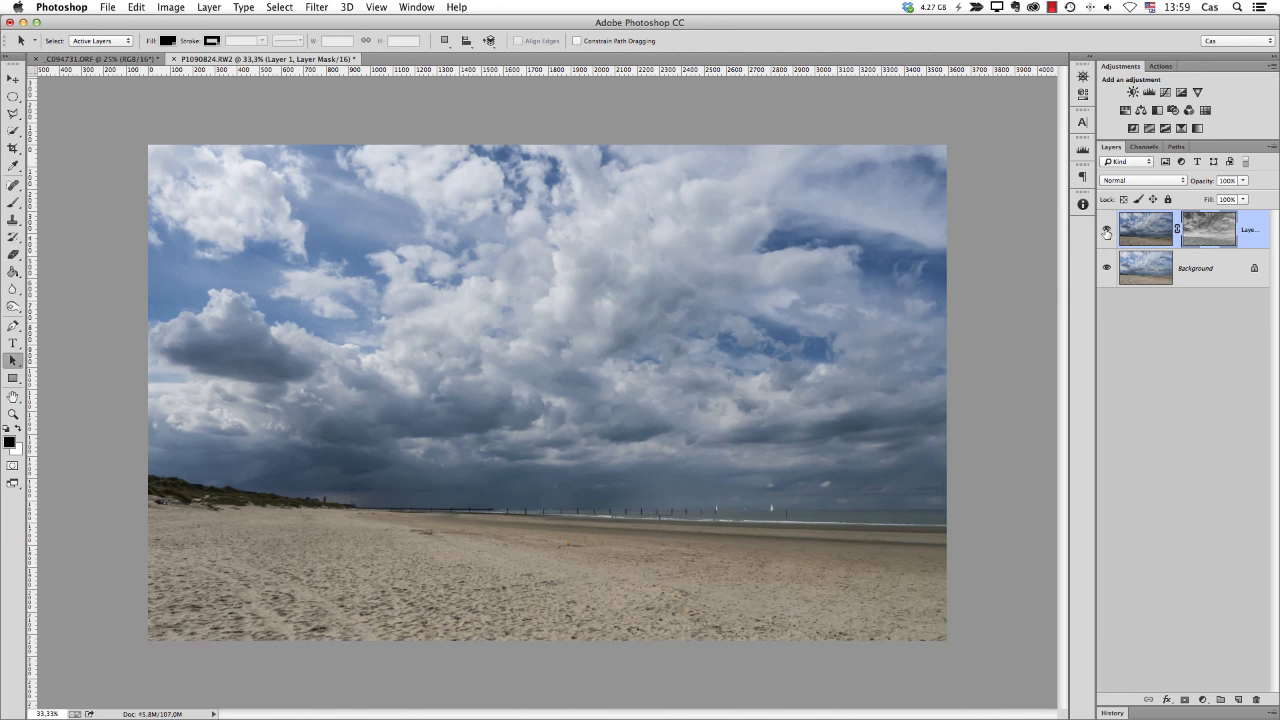
{"action": "mouse_move", "coordinate": [1080, 258]}
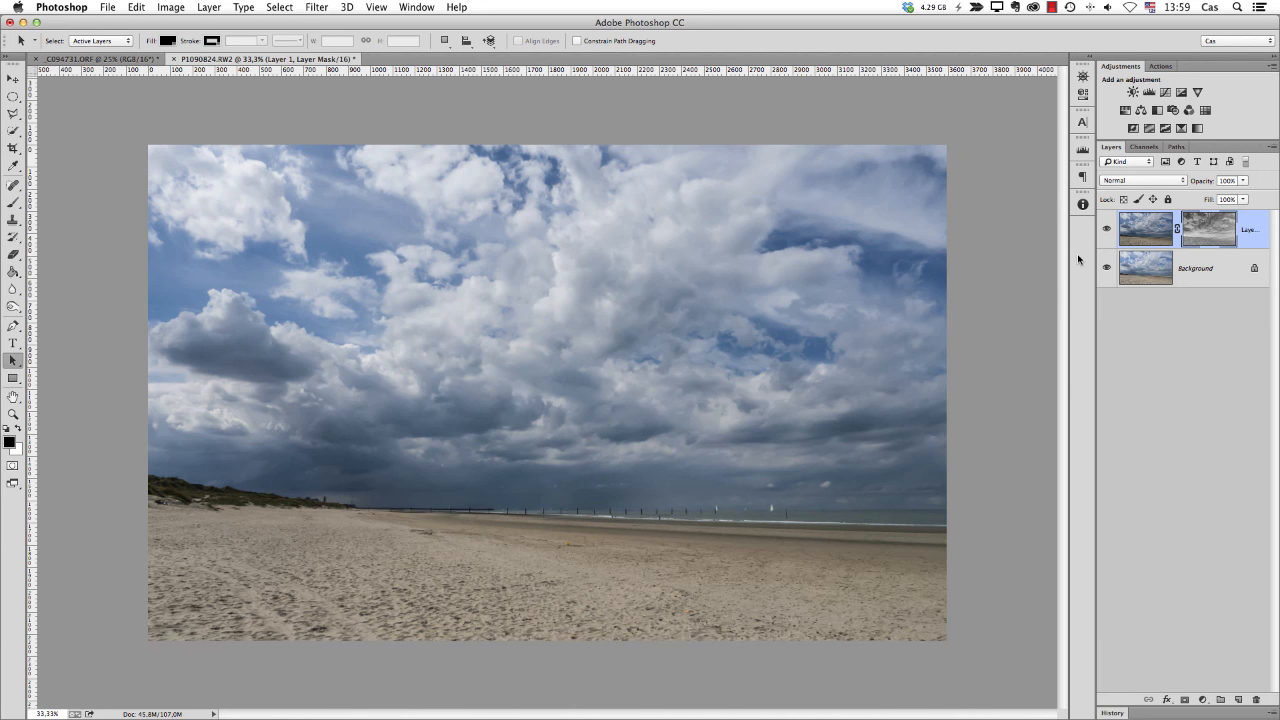